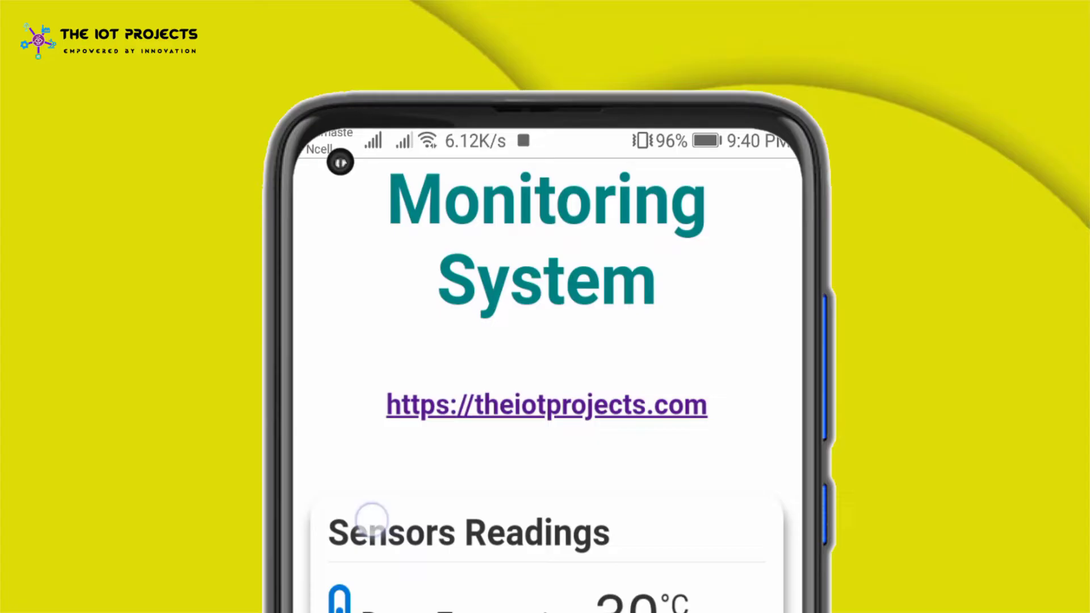
Step: Review the ESP8266 and ESP32 sketches' library include lines in the editor
scroll(down, 3)
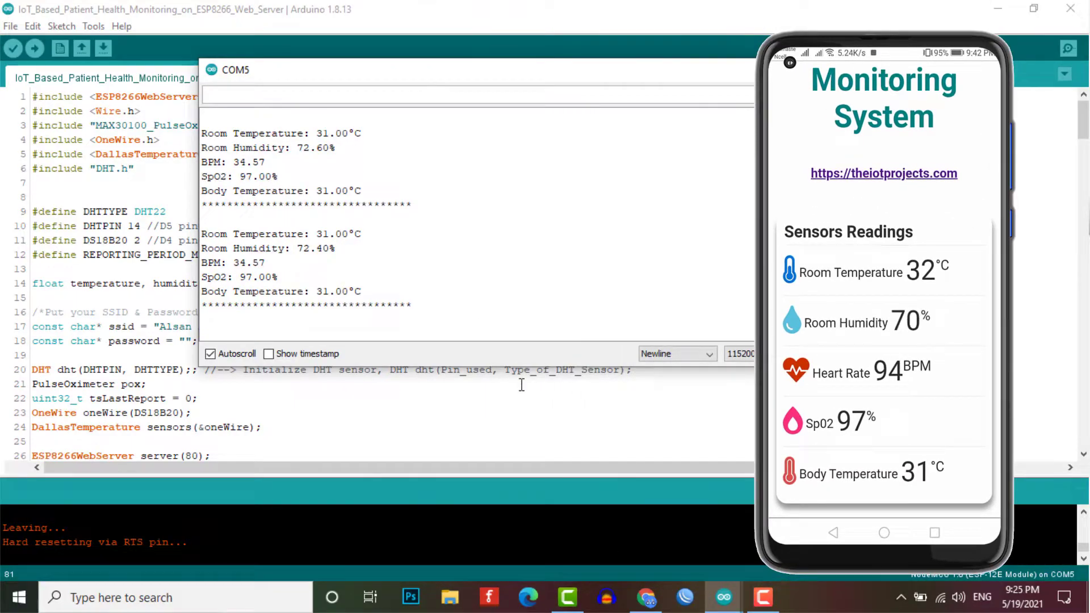
click(645, 597)
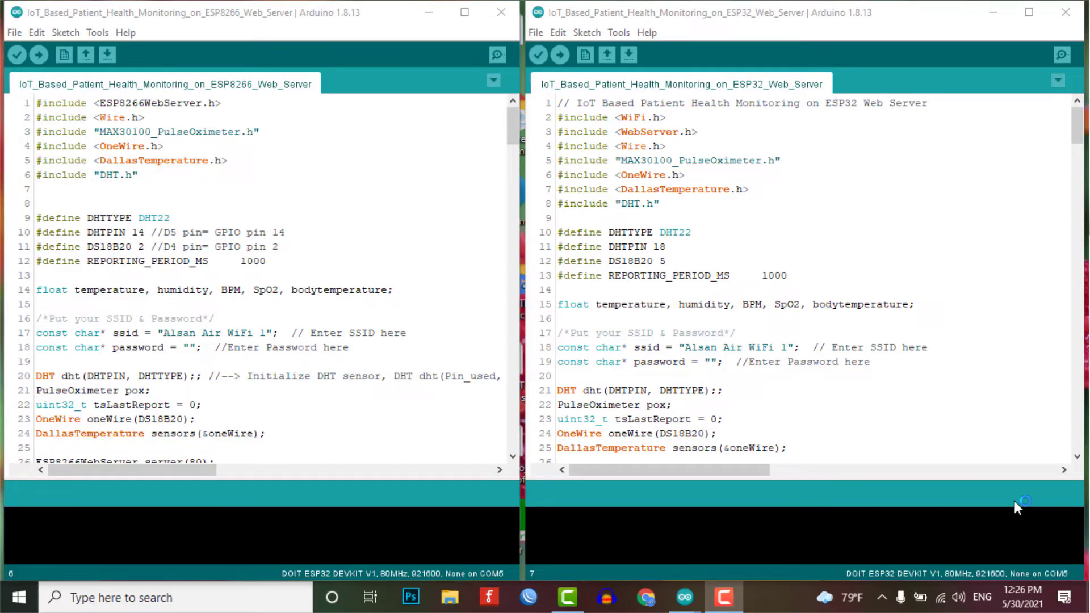
drag(39, 103, 138, 175)
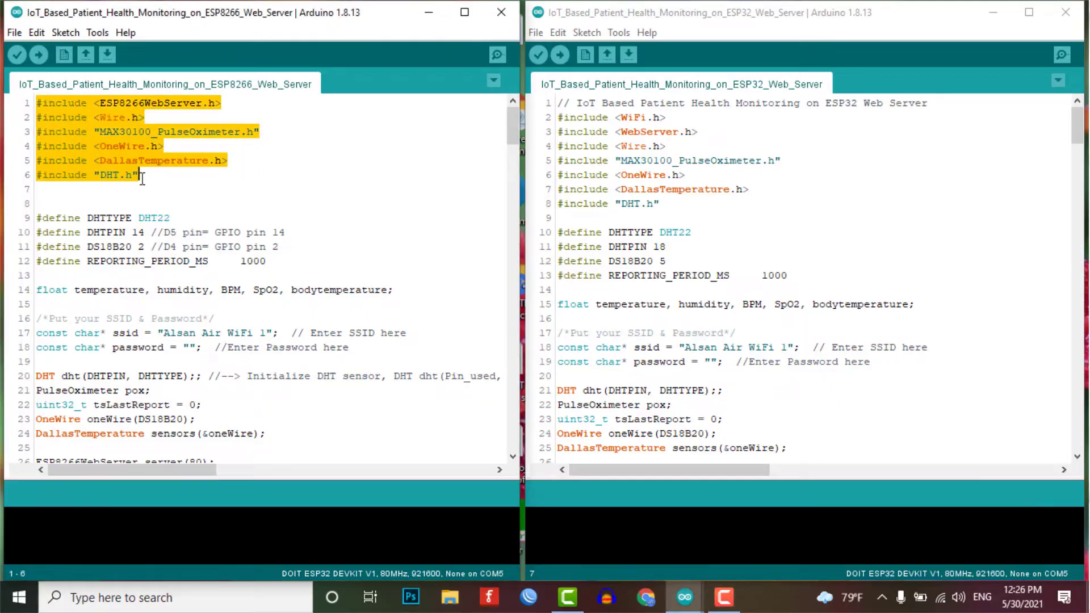
click(570, 117)
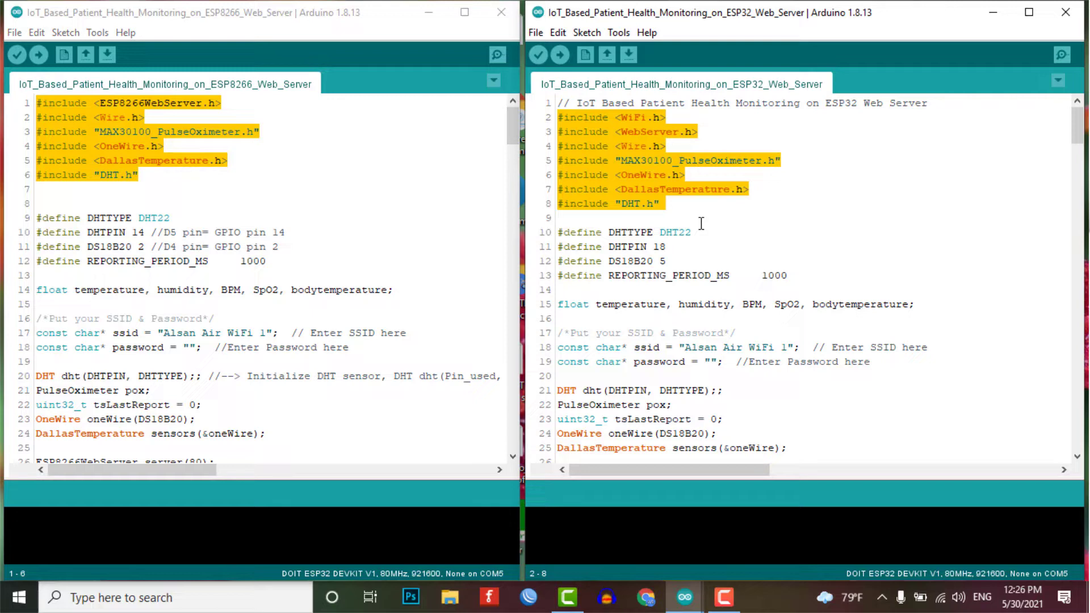
click(156, 336)
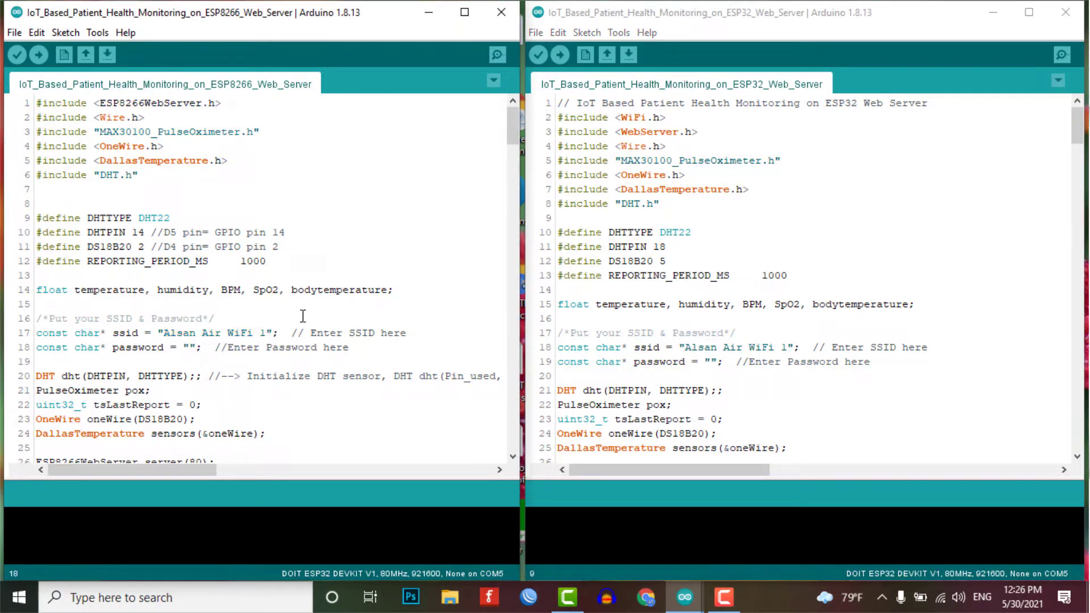
text(55555555)
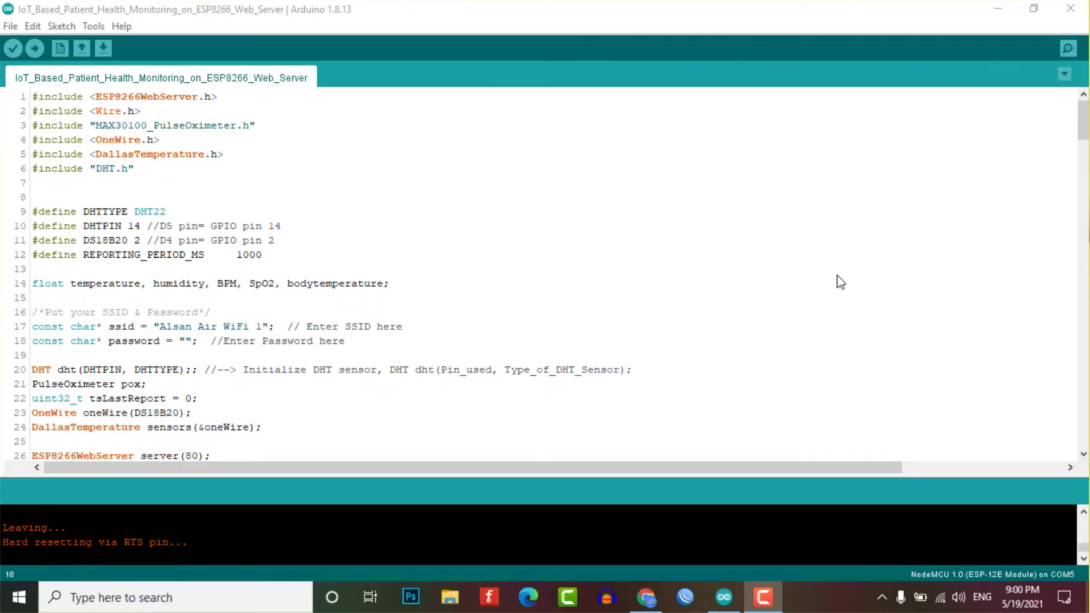
mouse_move(1067, 49)
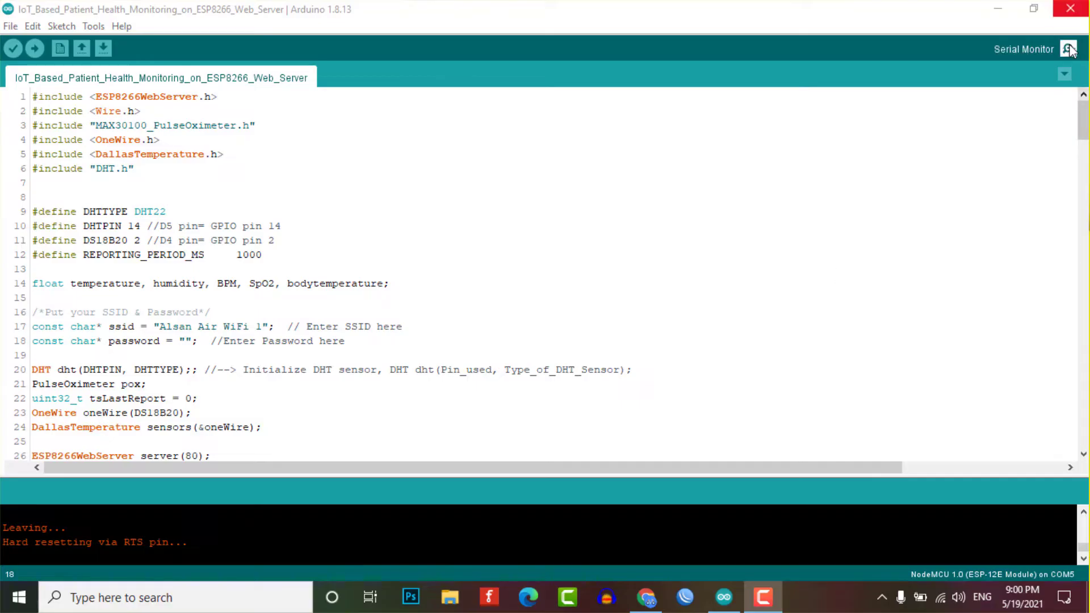
Step: View the serial output showing WiFi connected at 192.168.3.10 and select the IP address
click(1069, 49)
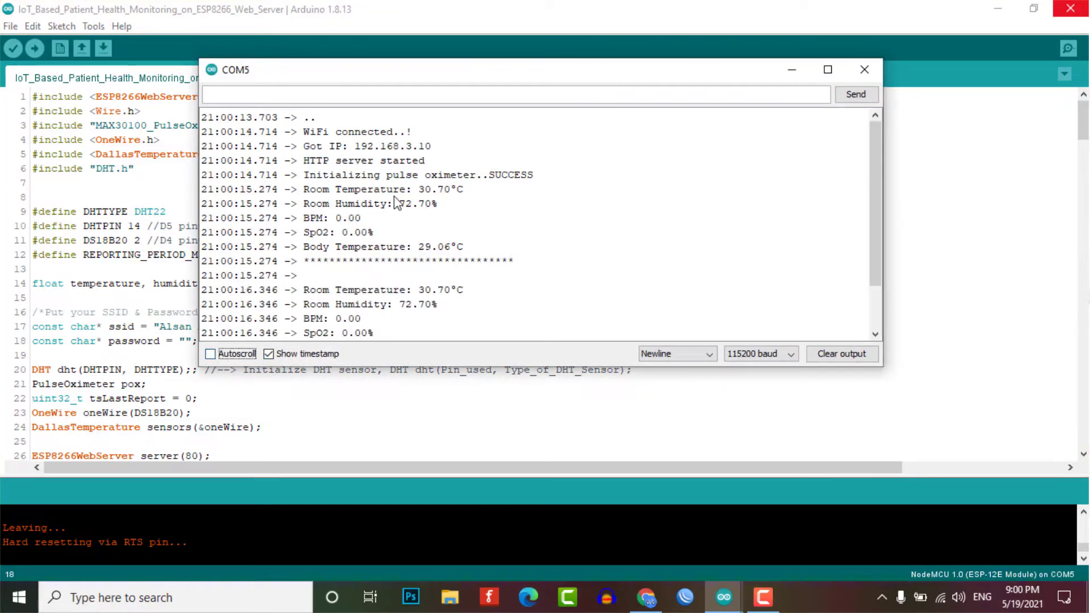
double_click(363, 146)
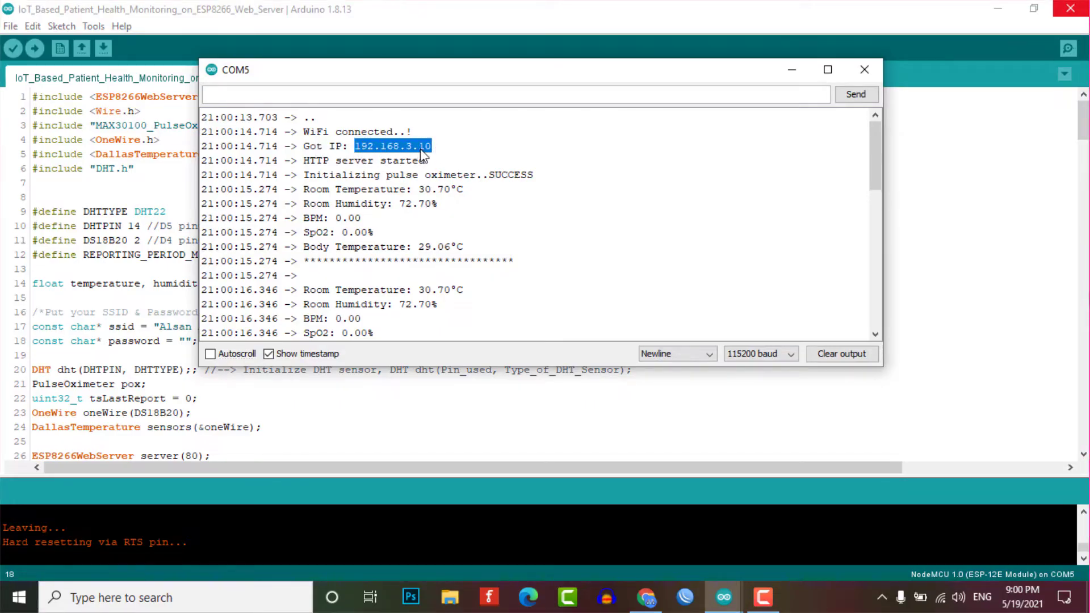
click(528, 596)
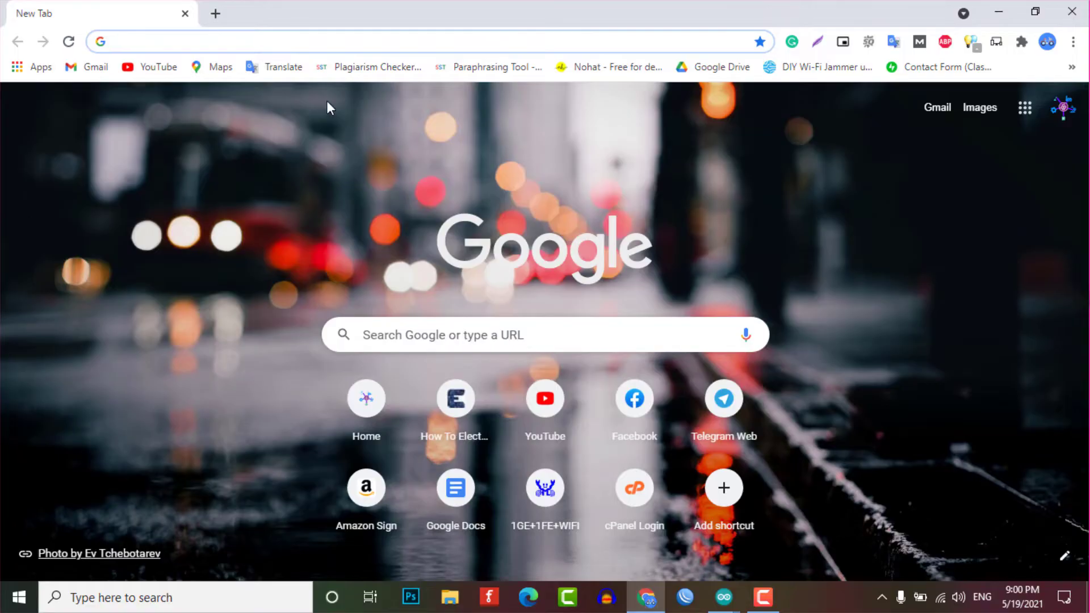
Step: Load 192.168.3.10 in Chrome and scroll through the live Sensors Readings page
text(192.168.3.10)
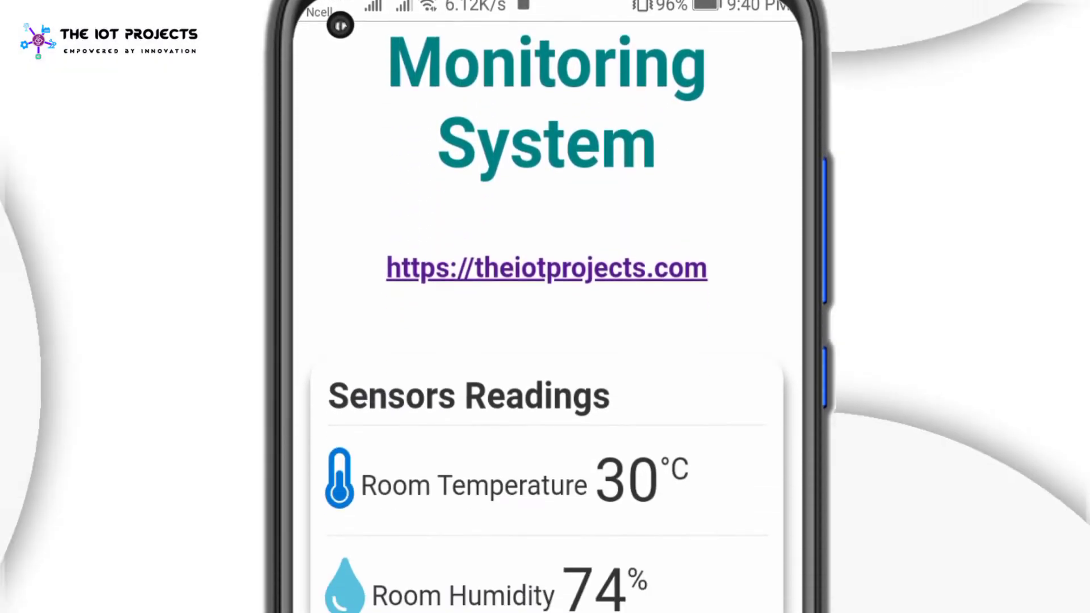
scroll(down, 3)
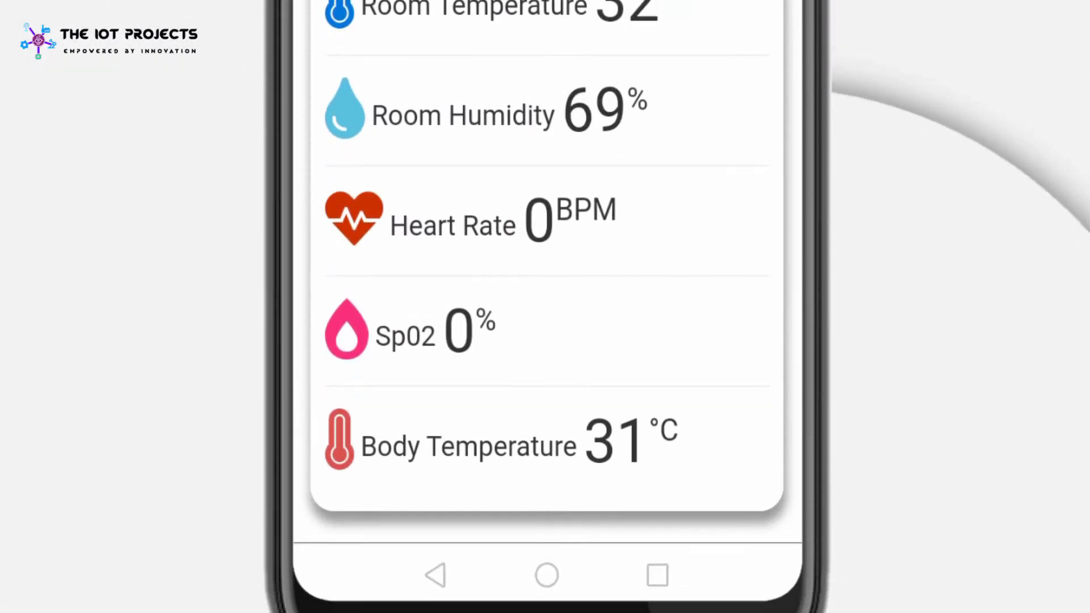